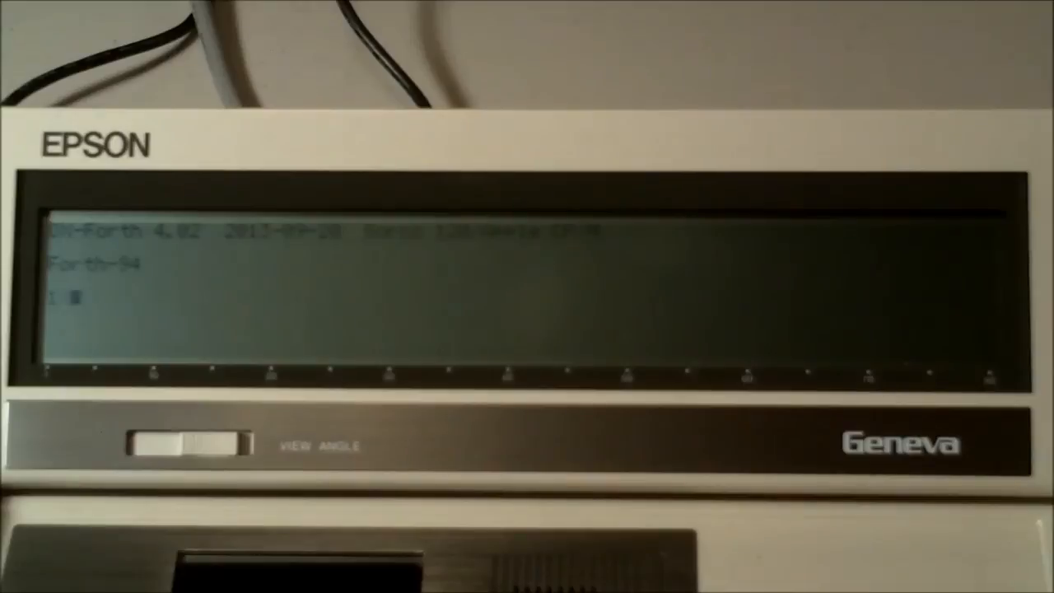
pyautogui.write('2 3 +')
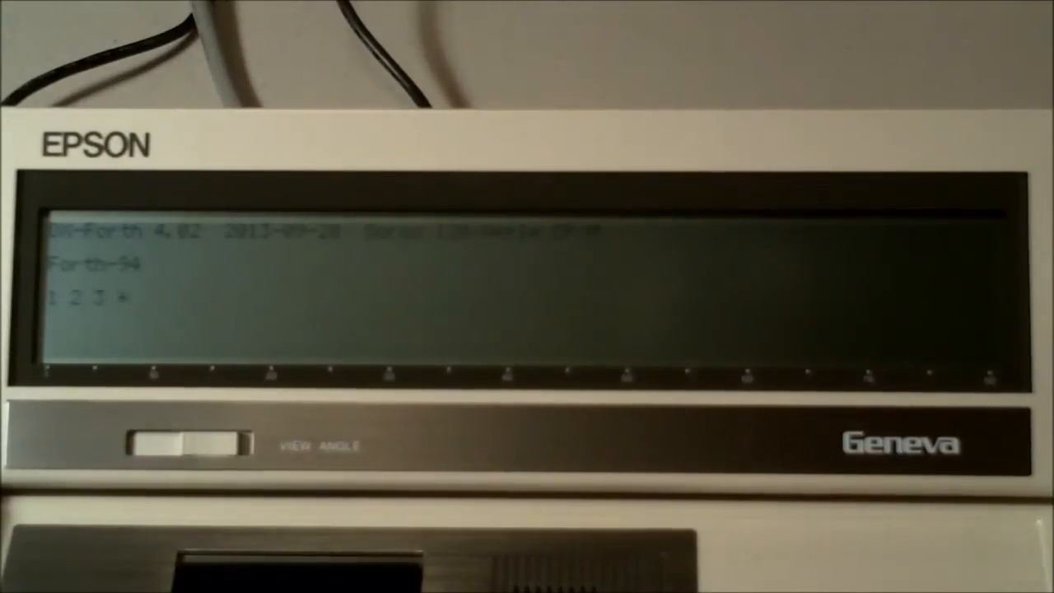
pyautogui.write('++ .')
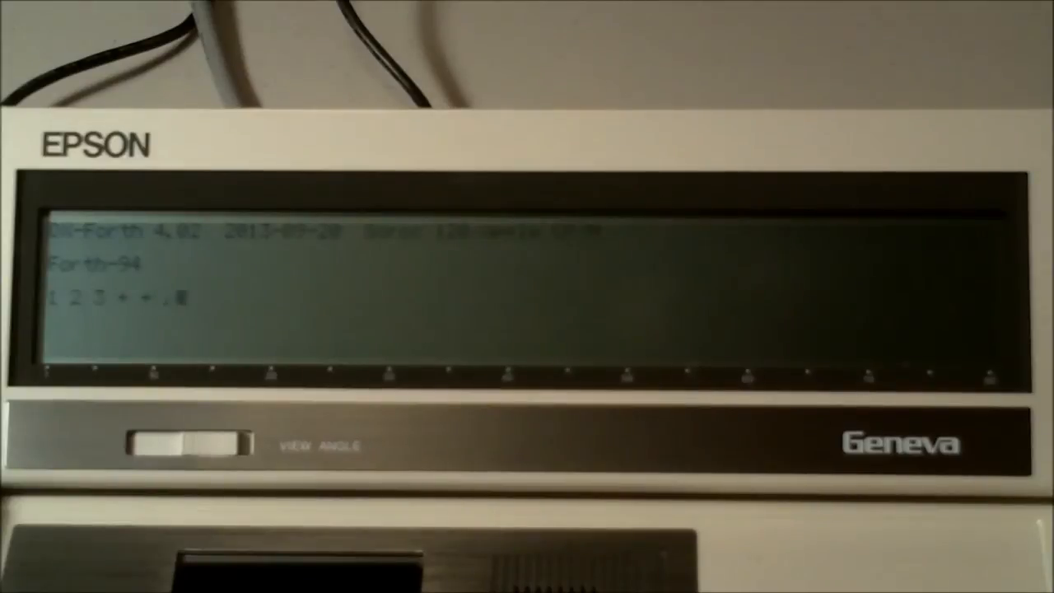